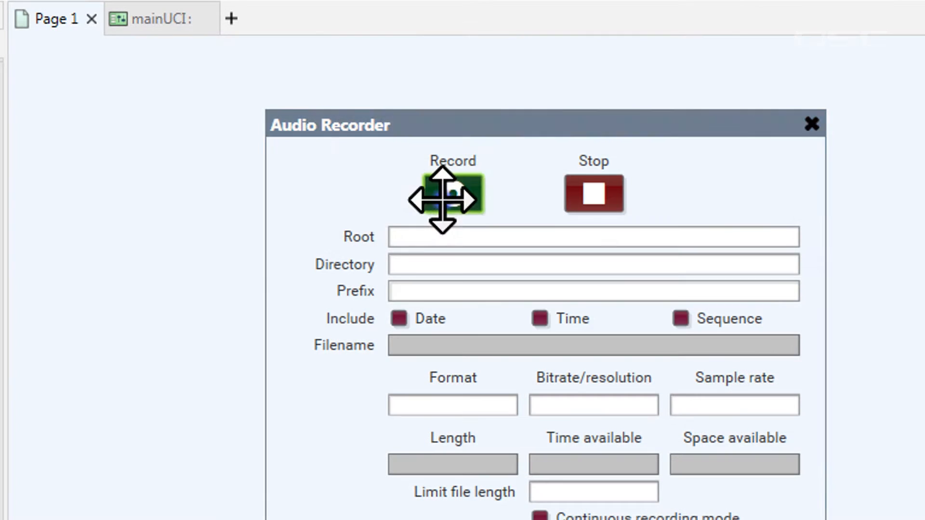
Paste the recorder's Record and Stop controls onto the mainUCI page
{"action": "left_click", "coordinate": [156, 18]}
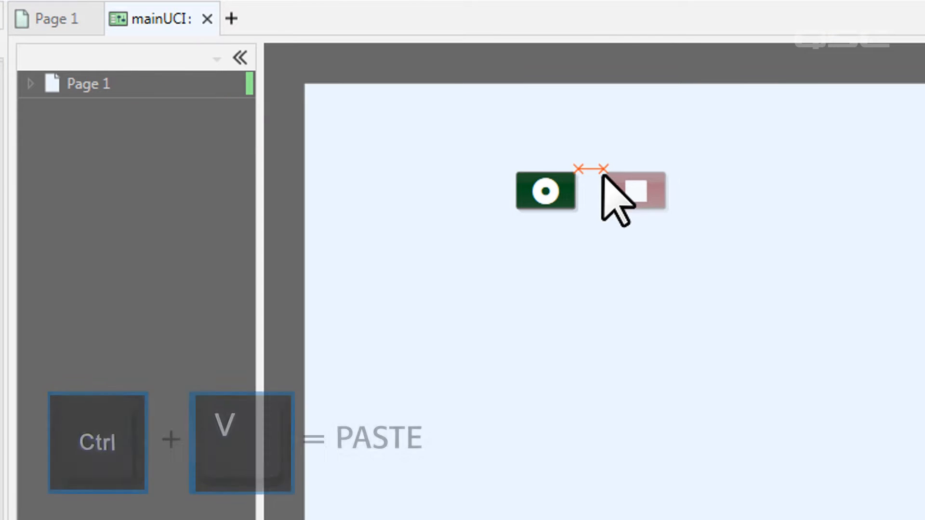
{"action": "key", "text": "ctrl+v"}
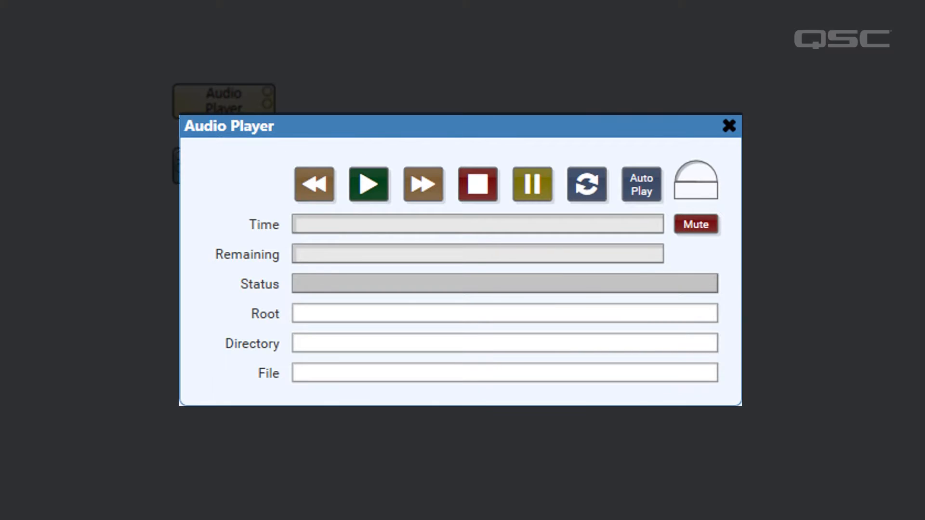
Paste the player's rewind, play, fast-forward, stop and pause buttons under a 'Mr. Playback' header
{"action": "left_click", "coordinate": [728, 125]}
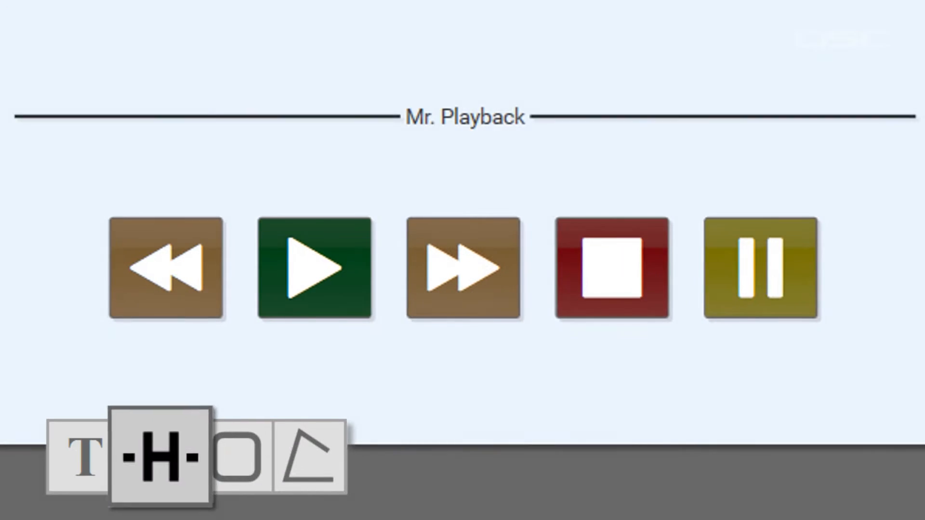
{"action": "left_click", "coordinate": [236, 457]}
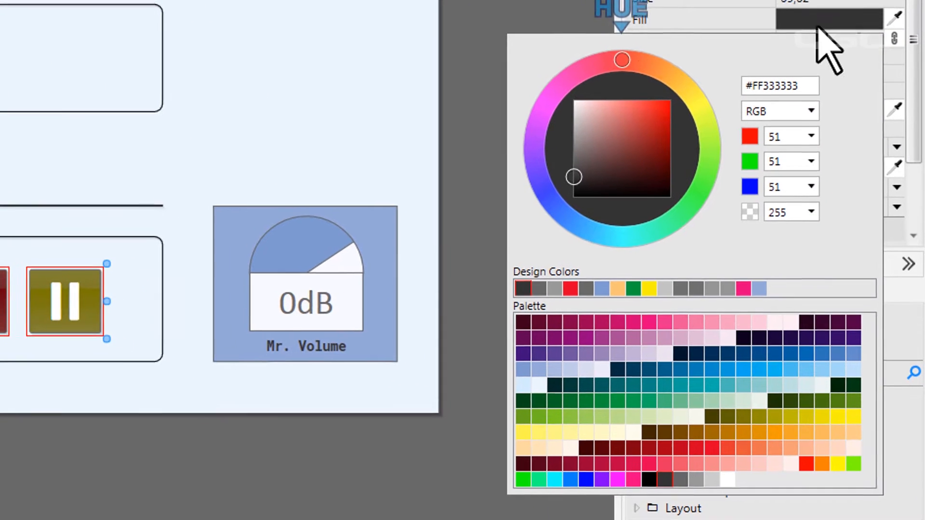
Fill the selected transport buttons with light blue #FF64B2FF
{"action": "left_click_drag", "start_coordinate": [620, 59], "coordinate": [575, 227]}
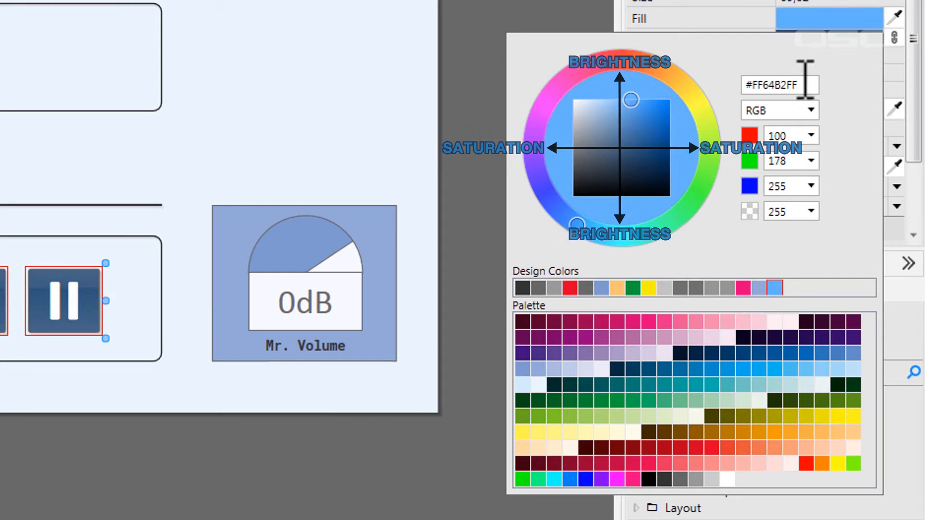
{"action": "key", "text": "BackSpace"}
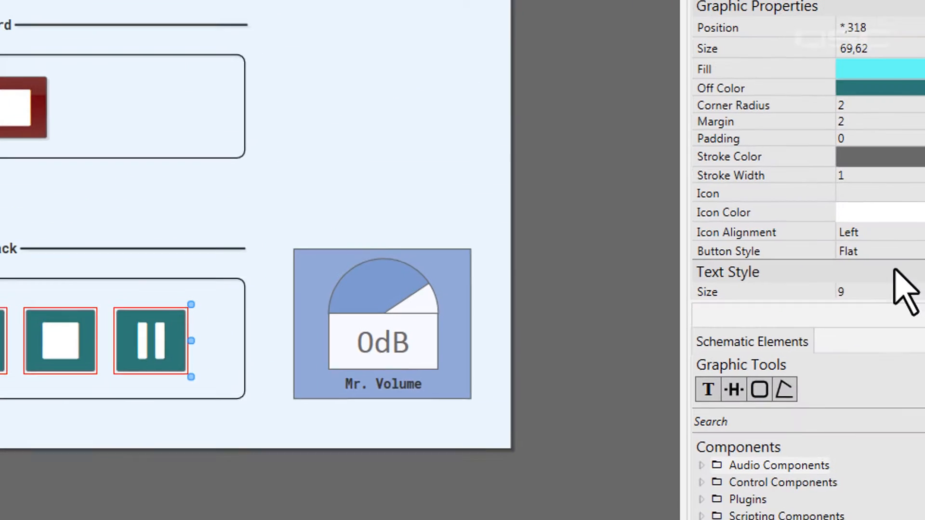
Change the playback buttons' Button Style to Image
{"action": "left_click", "coordinate": [848, 251]}
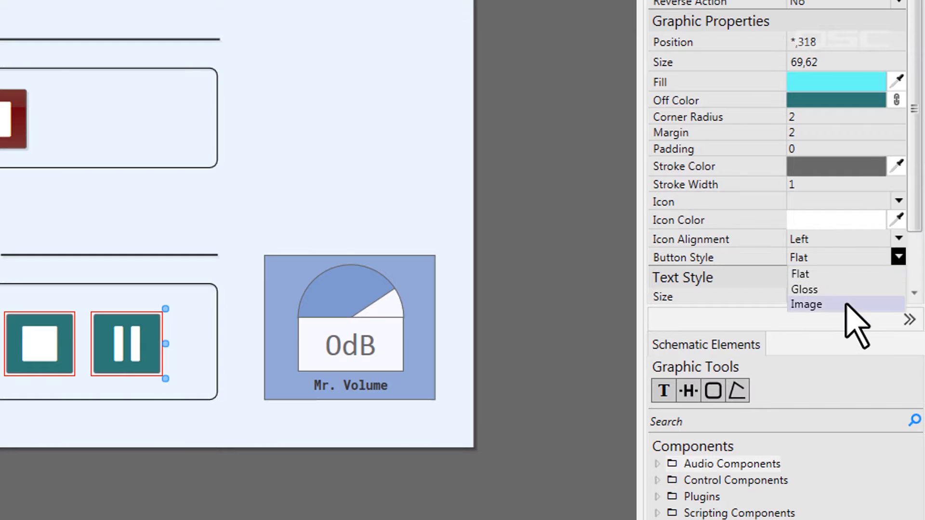
{"action": "left_click", "coordinate": [806, 304]}
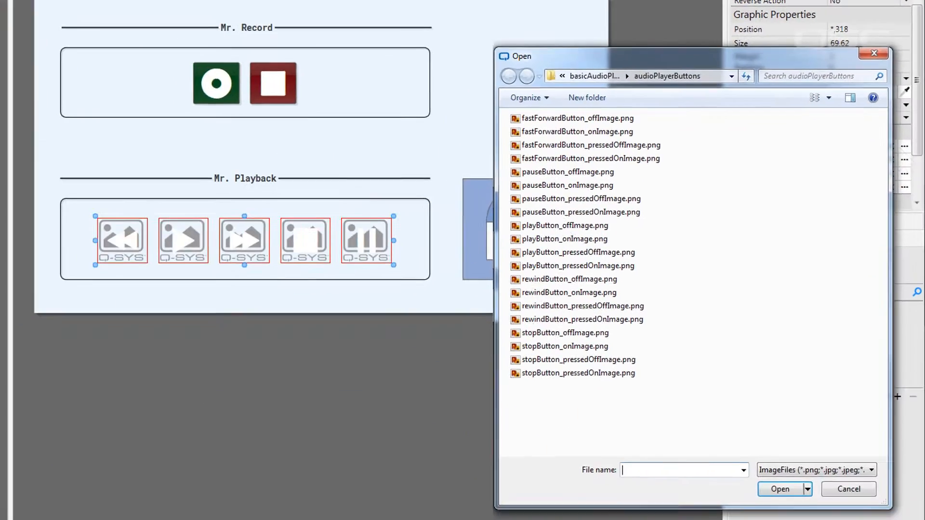
Assign the playButton on, off, pressed-on and pressed-off PNGs to the button image properties
{"action": "left_click", "coordinate": [779, 489]}
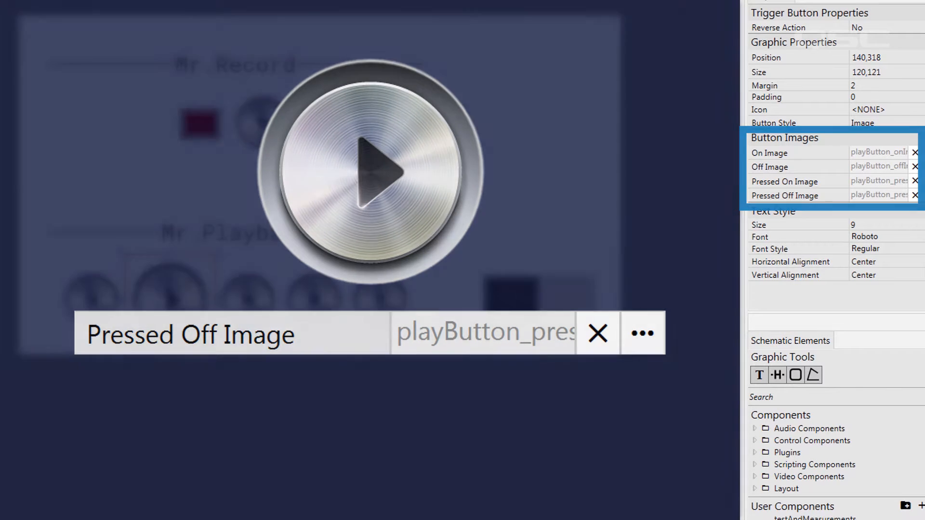
{"action": "left_click", "coordinate": [597, 333]}
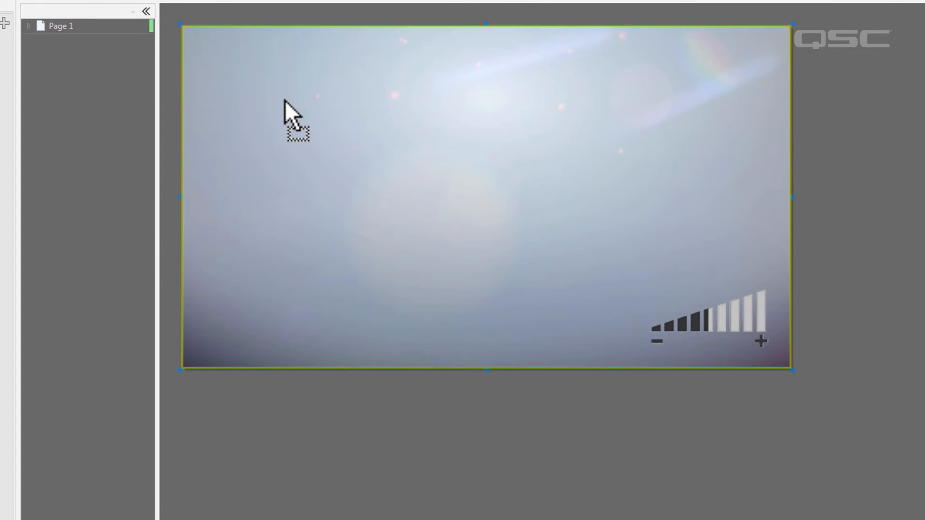
Send the background image to back behind all page controls
{"action": "right_click", "coordinate": [294, 109]}
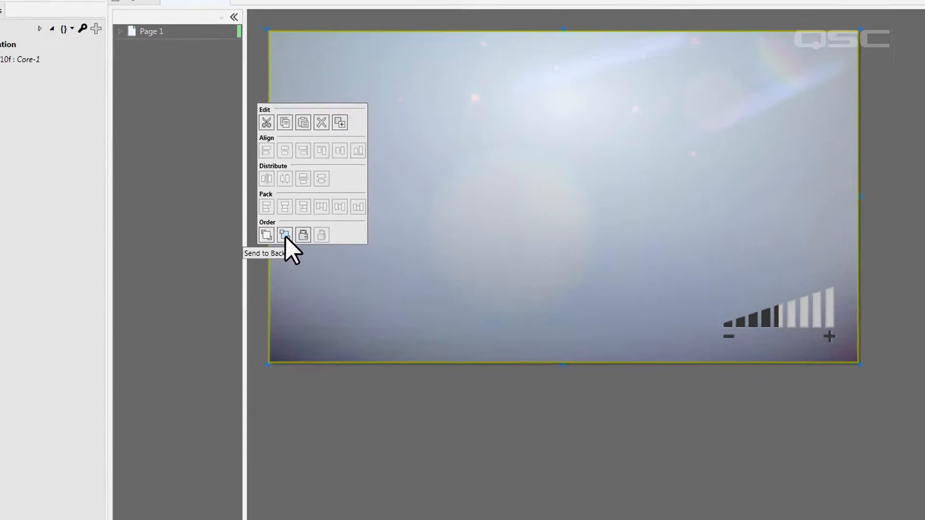
{"action": "left_click", "coordinate": [284, 235]}
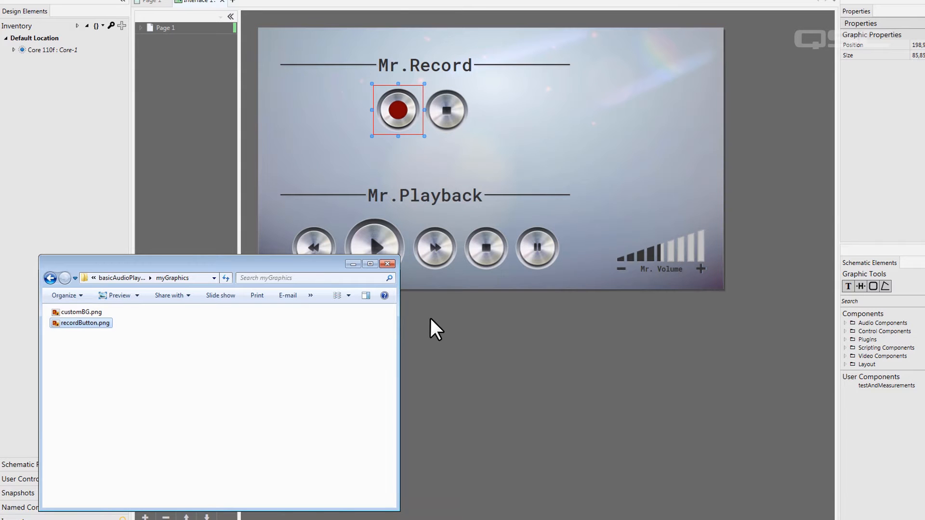
{"action": "key", "text": "F5"}
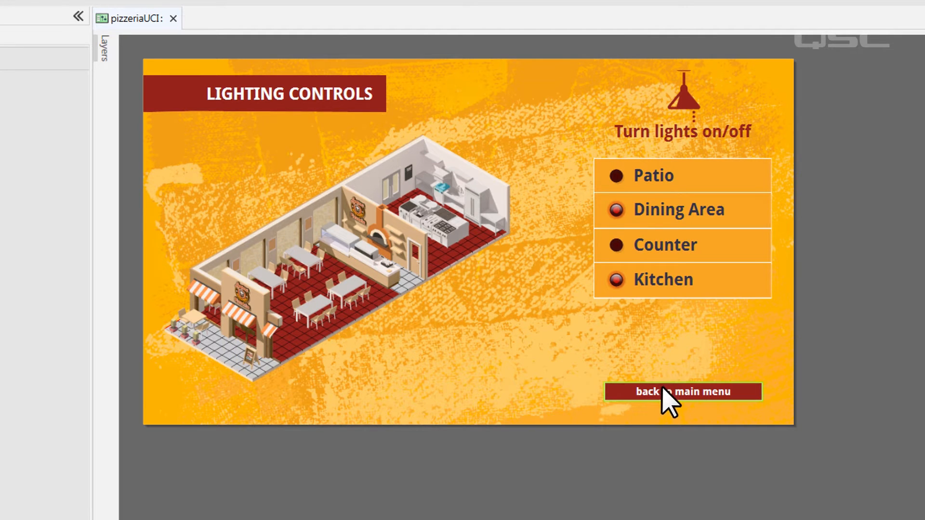
Return from Lighting Controls to the main menu and open Paging Controls
{"action": "left_click", "coordinate": [682, 391]}
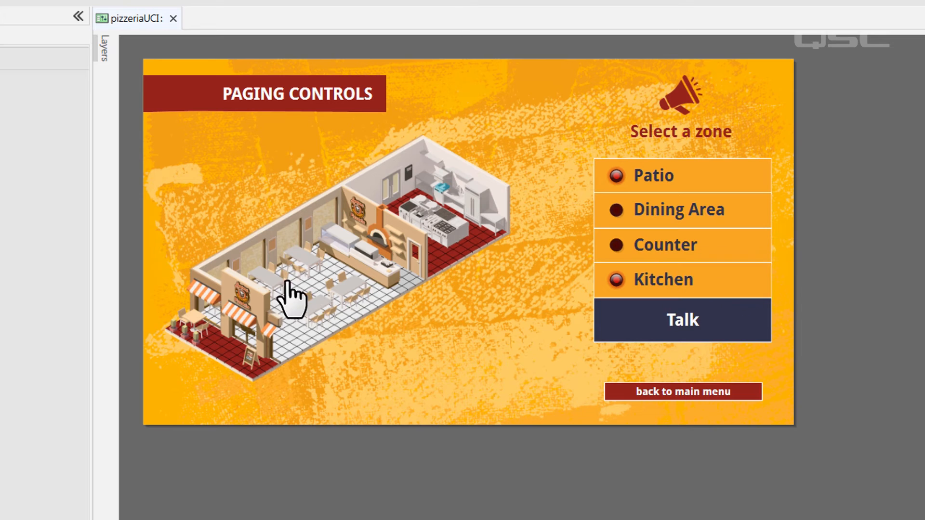
{"action": "left_click", "coordinate": [236, 359]}
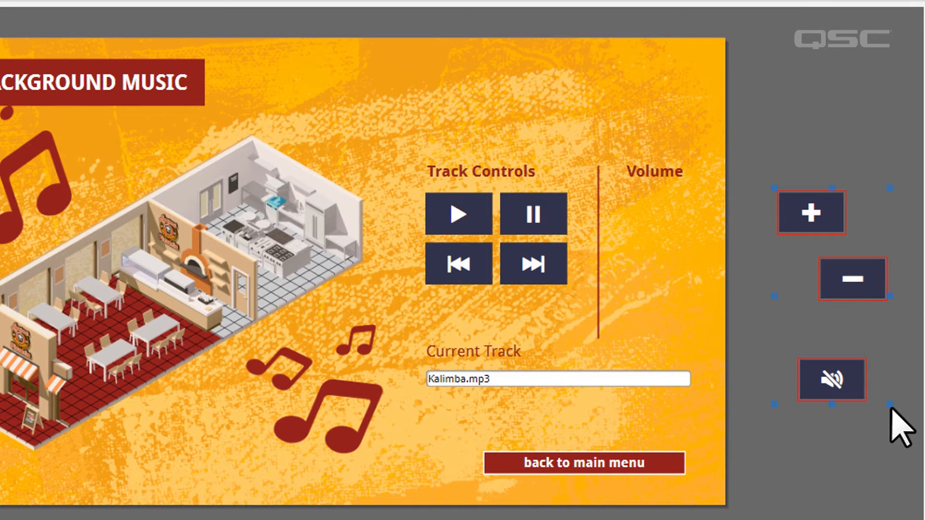
Align and pack the volume up, down and mute buttons under the Volume header
{"action": "right_click", "coordinate": [810, 213]}
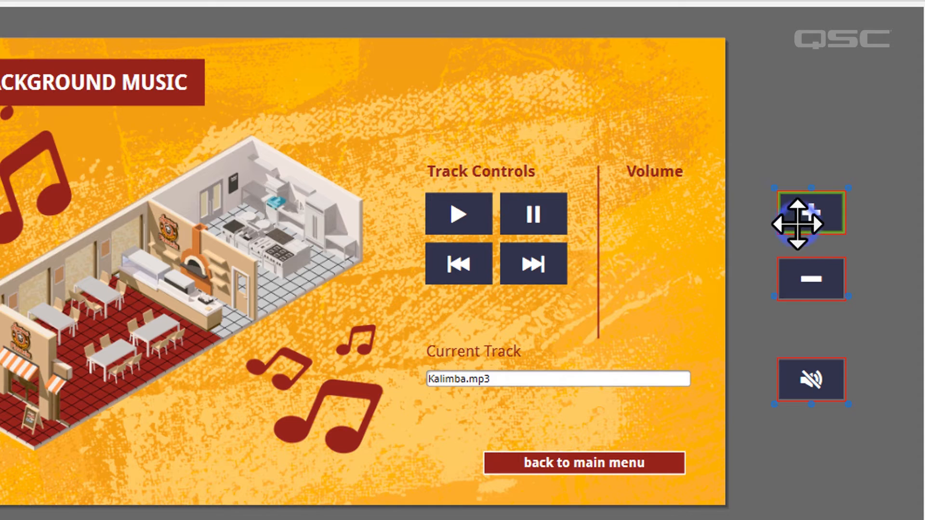
{"action": "right_click", "coordinate": [809, 213]}
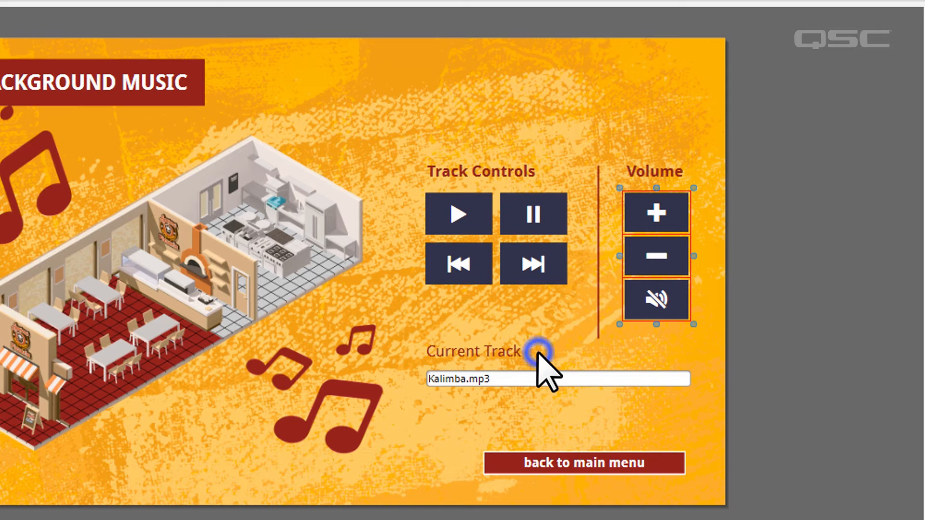
{"action": "left_click", "coordinate": [537, 352]}
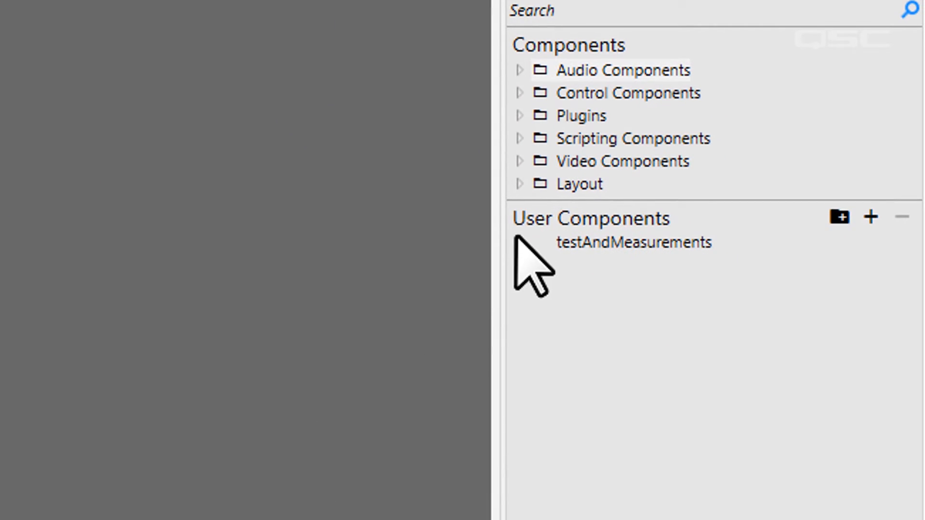
Place a Popup-type button in the Background Music page's lower-left corner
{"action": "left_click", "coordinate": [519, 183]}
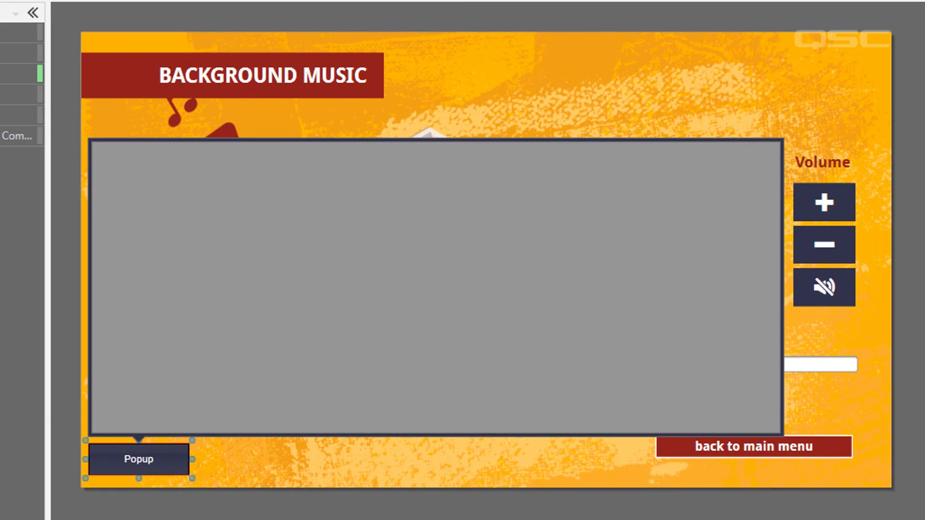
Preview the room gain popup faders, then relabel the button 'Room Gain Control'
{"action": "left_click", "coordinate": [138, 459]}
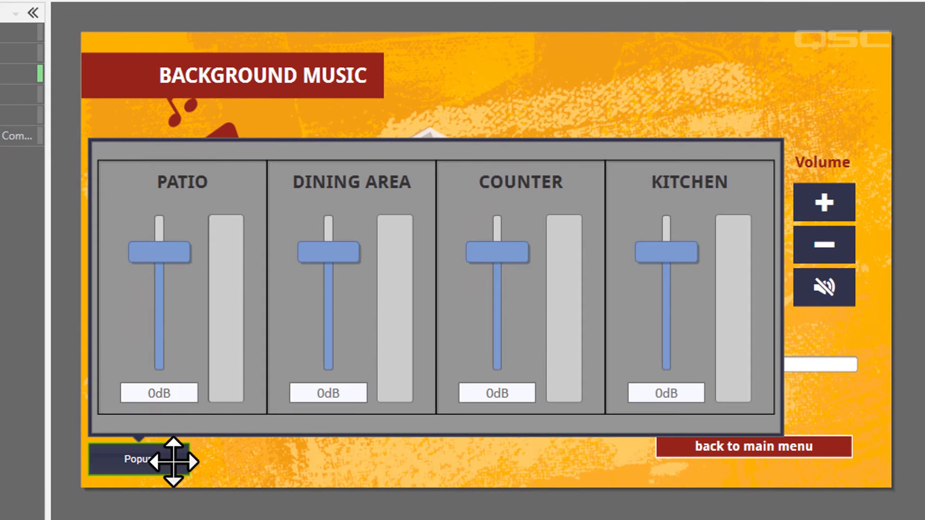
{"action": "left_click", "coordinate": [138, 459]}
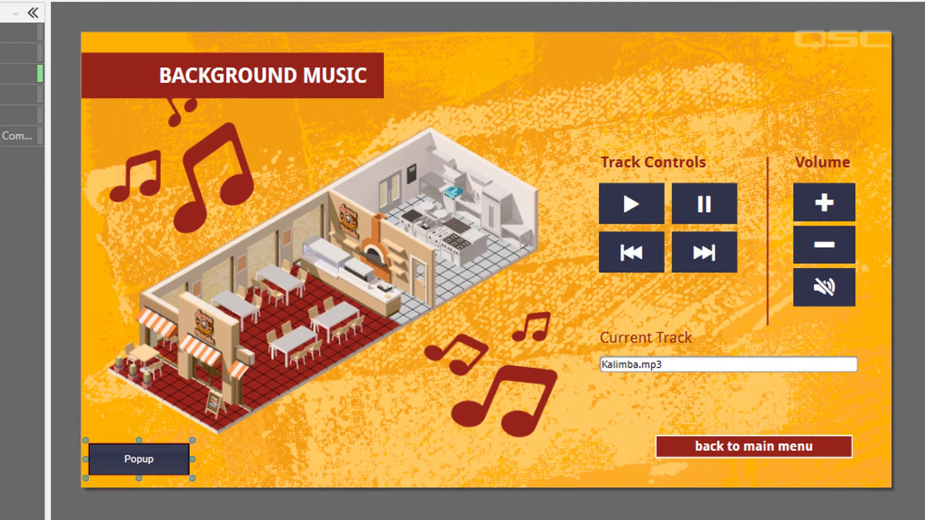
{"action": "left_click", "coordinate": [139, 459]}
{"action": "type", "text": "Room Gain Control"}
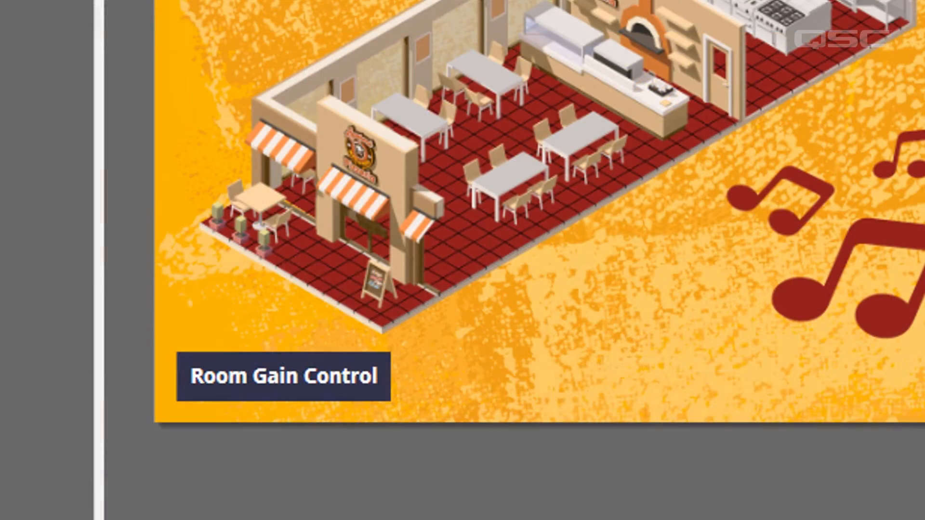
Open the room gain popup and drag the Patio fader up to about -22.3 dB
{"action": "left_click", "coordinate": [283, 375]}
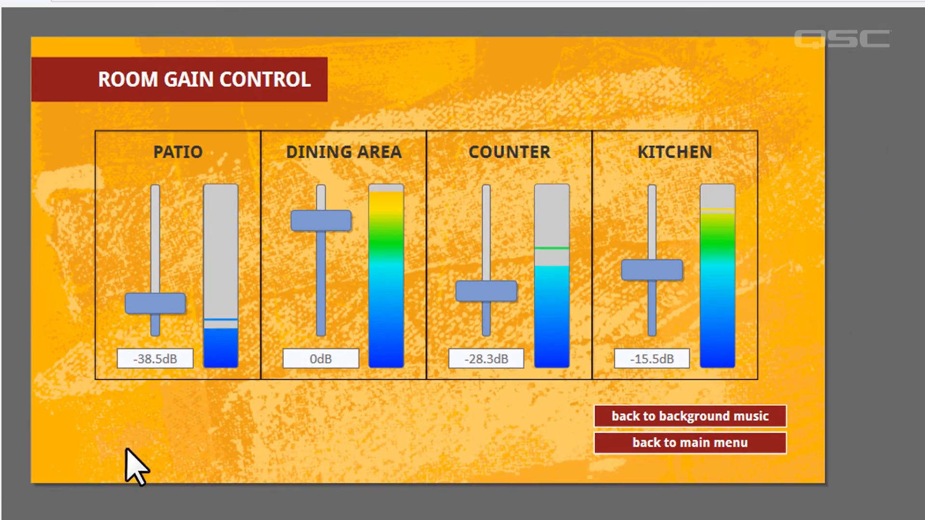
{"action": "left_click_drag", "start_coordinate": [155, 303], "coordinate": [155, 281]}
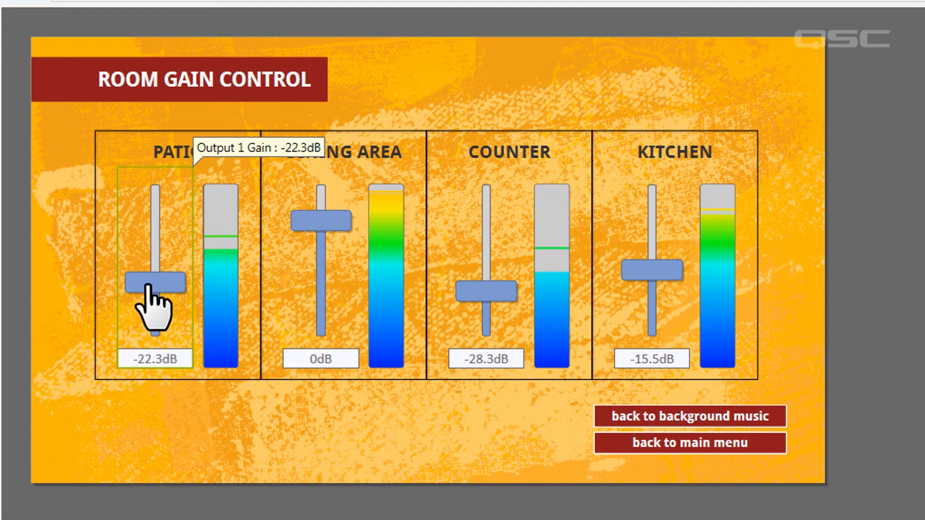
{"action": "left_click_drag", "start_coordinate": [154, 282], "coordinate": [155, 258]}
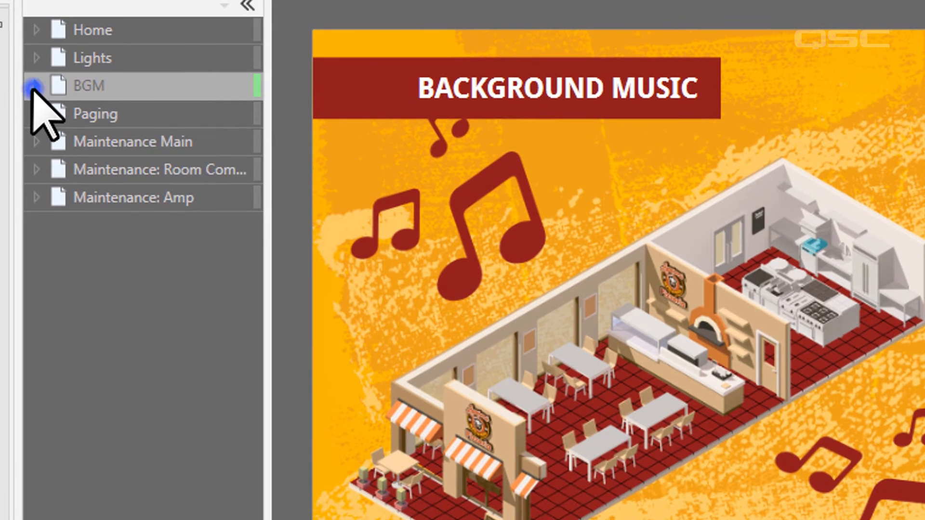
Expand the BGM page's layers and add Layer 2 above Layer 1
{"action": "left_click", "coordinate": [35, 86]}
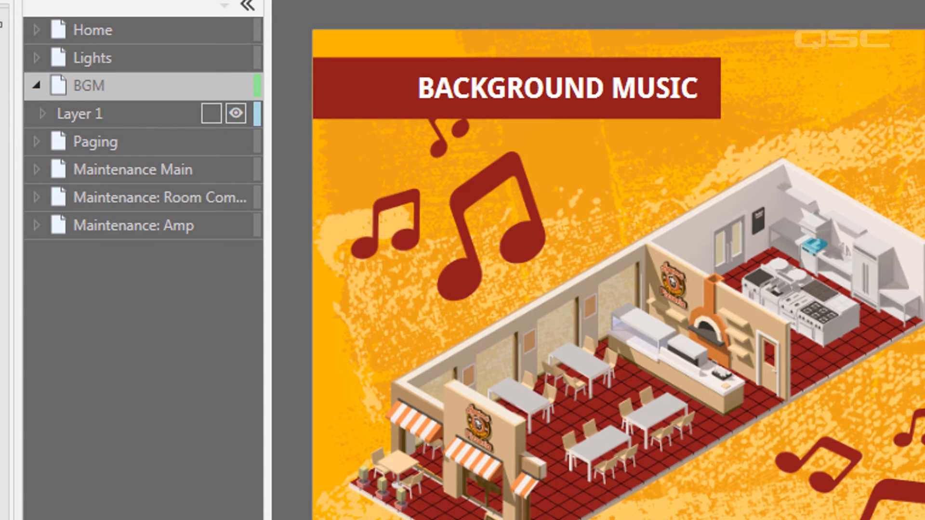
{"action": "left_click", "coordinate": [222, 488]}
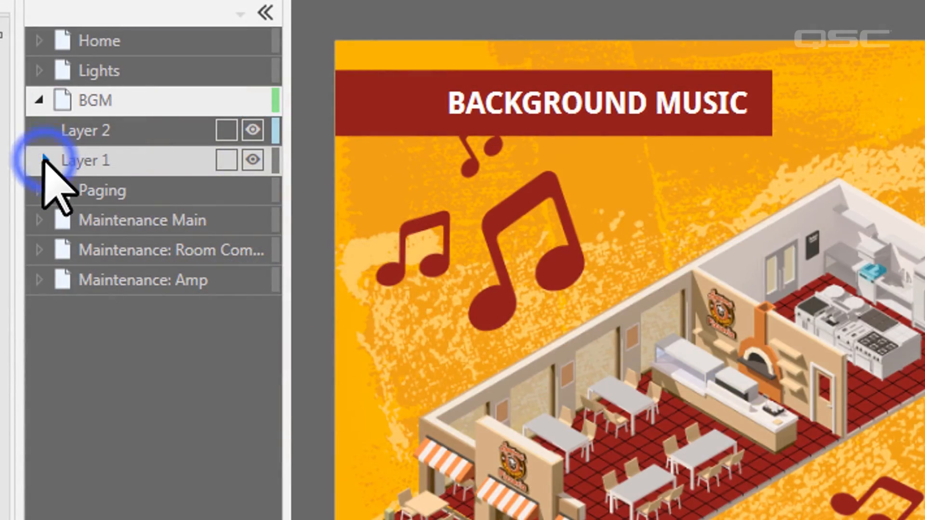
Expand Layer 1 to list its buttons, Popup and background objects
{"action": "left_click", "coordinate": [39, 160]}
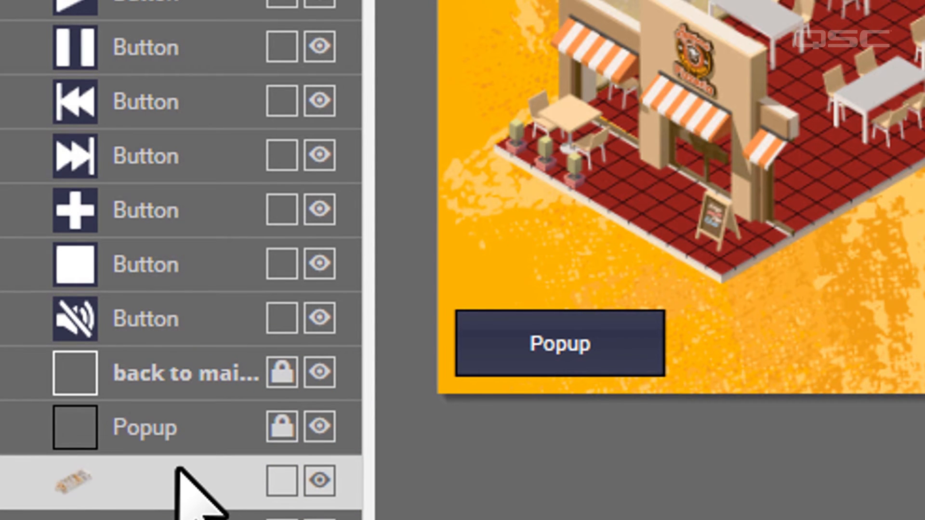
Move the restaurant illustration background from Layer 1 into a new Layer 3
{"action": "left_click", "coordinate": [320, 428]}
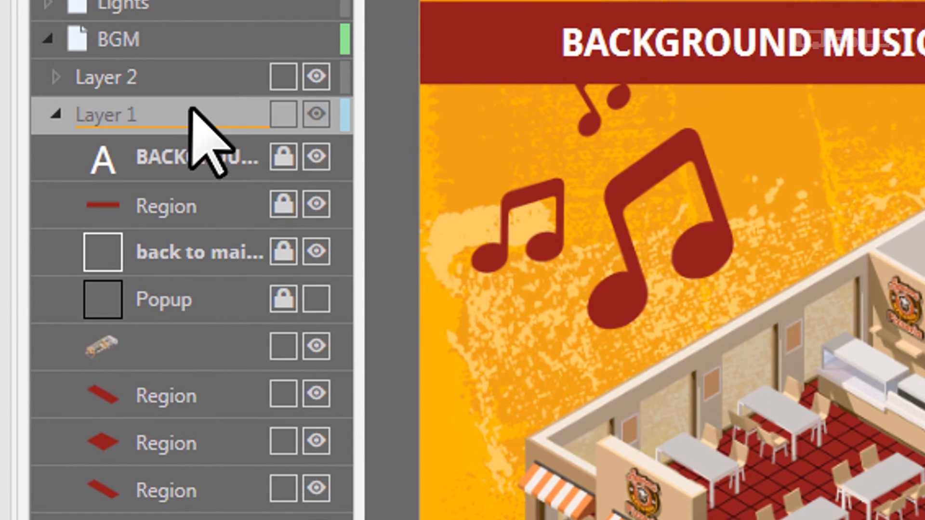
{"action": "left_click", "coordinate": [315, 77]}
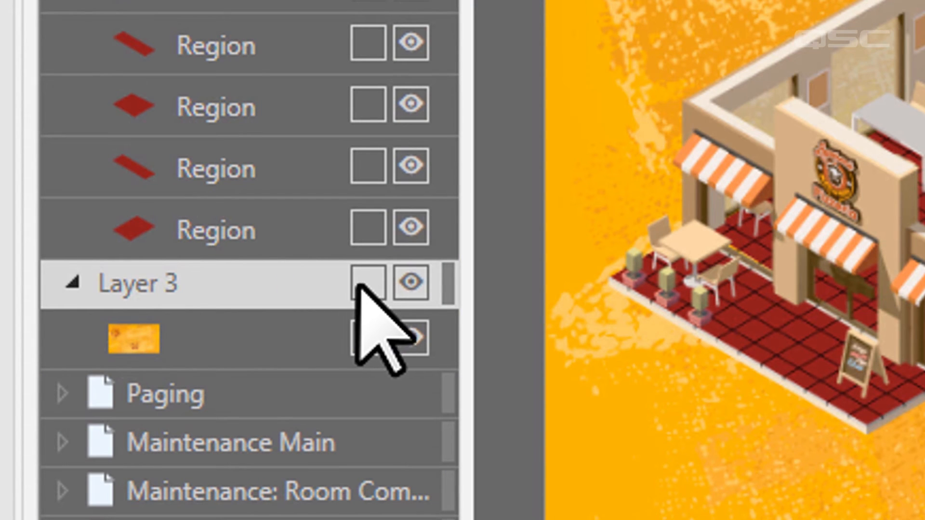
{"action": "left_click", "coordinate": [368, 281]}
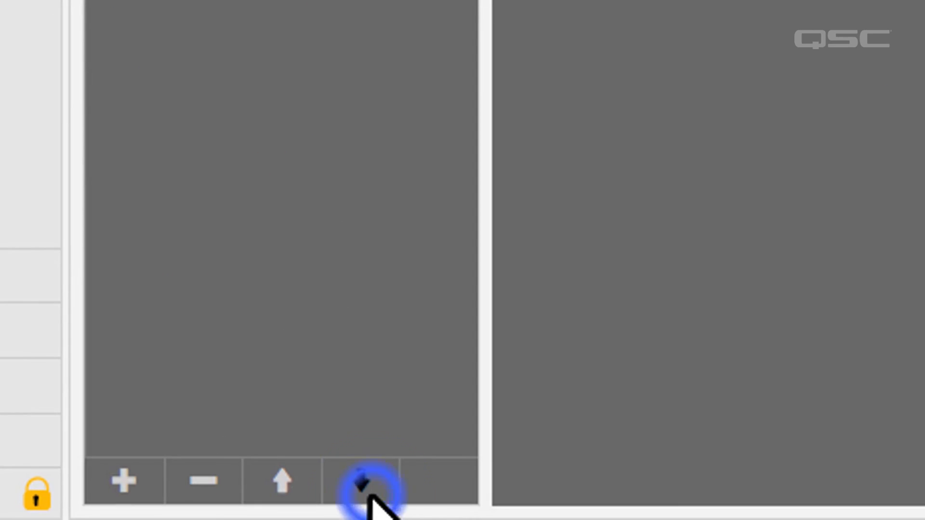
Lock Layer 3 with its background image and select the restaurant illustration object
{"action": "left_click", "coordinate": [362, 480]}
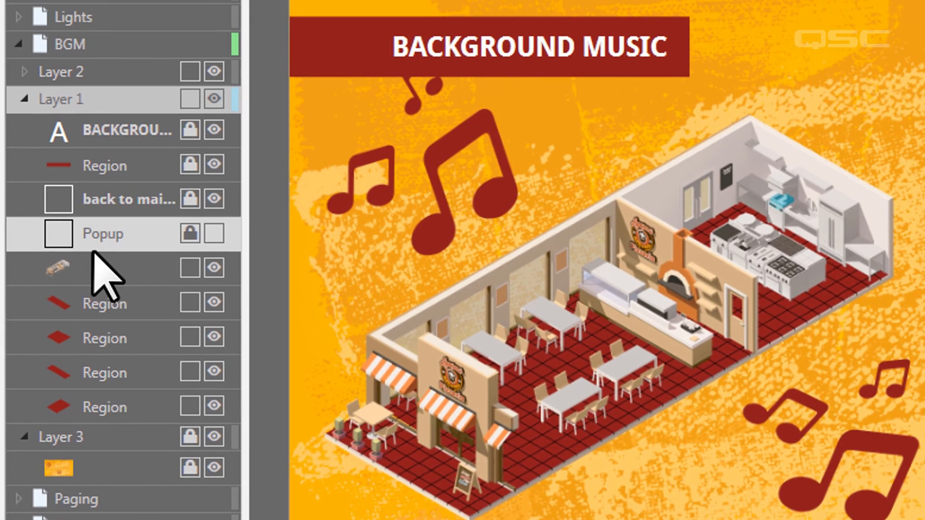
{"action": "left_click", "coordinate": [56, 266]}
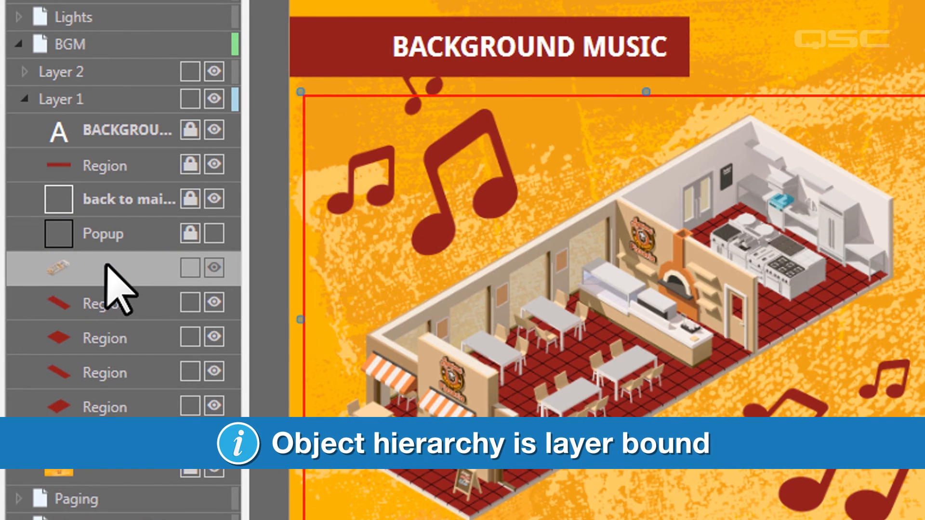
{"action": "mouse_move", "coordinate": [136, 307]}
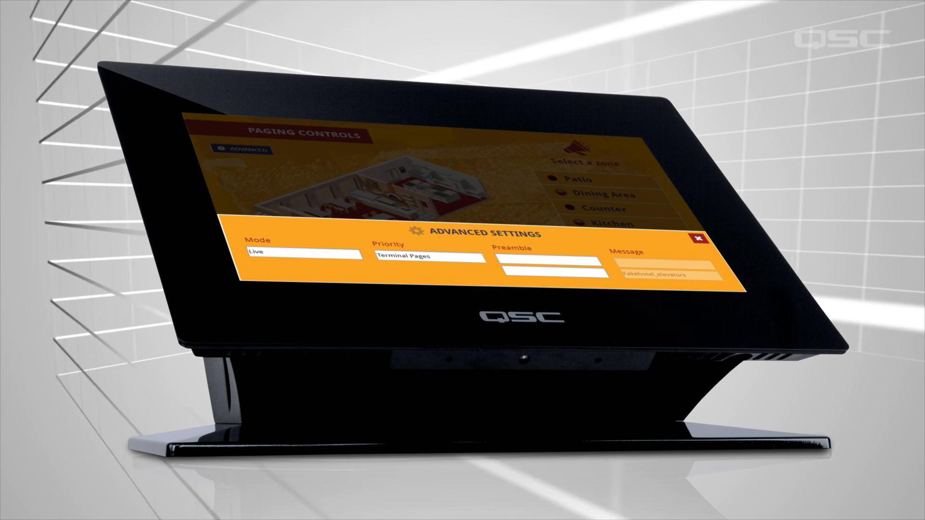
{"action": "left_click", "coordinate": [698, 240]}
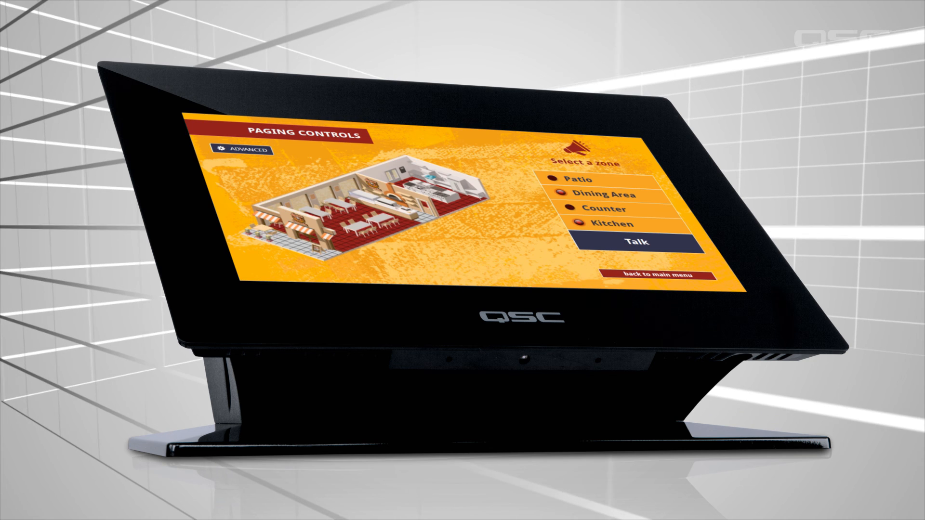